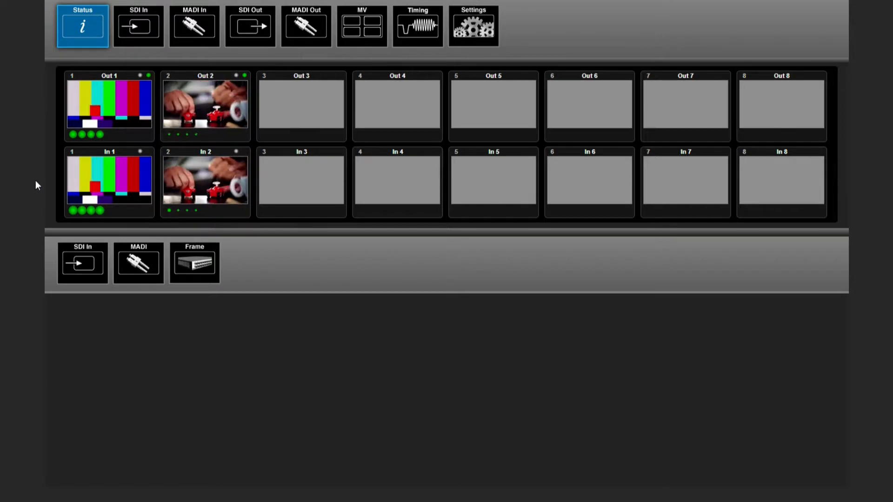
# - Disable sample rate conversion for audio Group A in Input 1's FSY & SRC settings
pyautogui.click(196, 26)
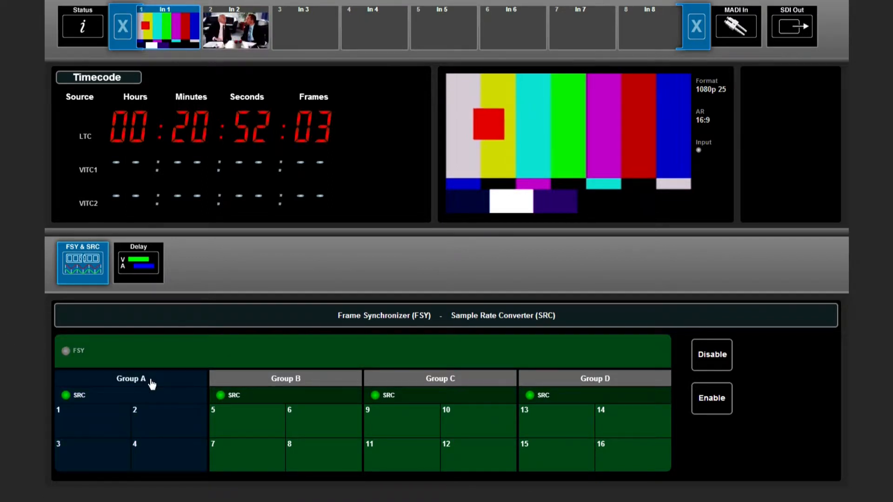
pyautogui.click(130, 379)
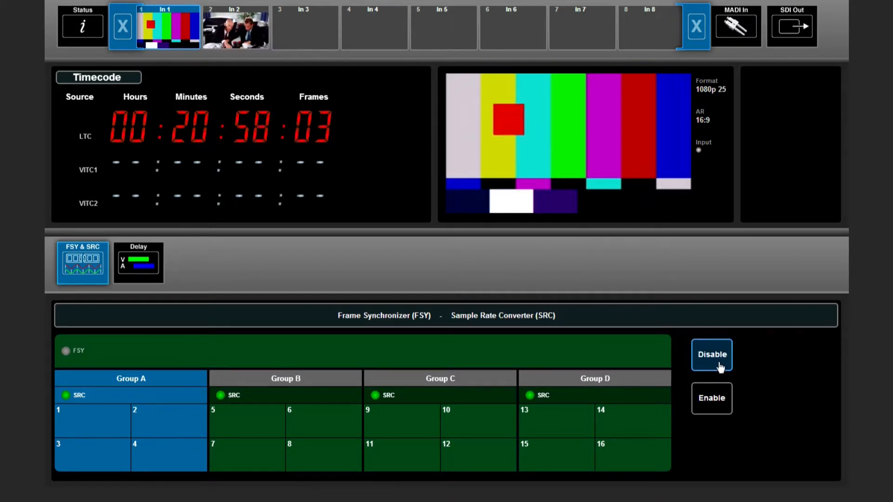
pyautogui.click(711, 355)
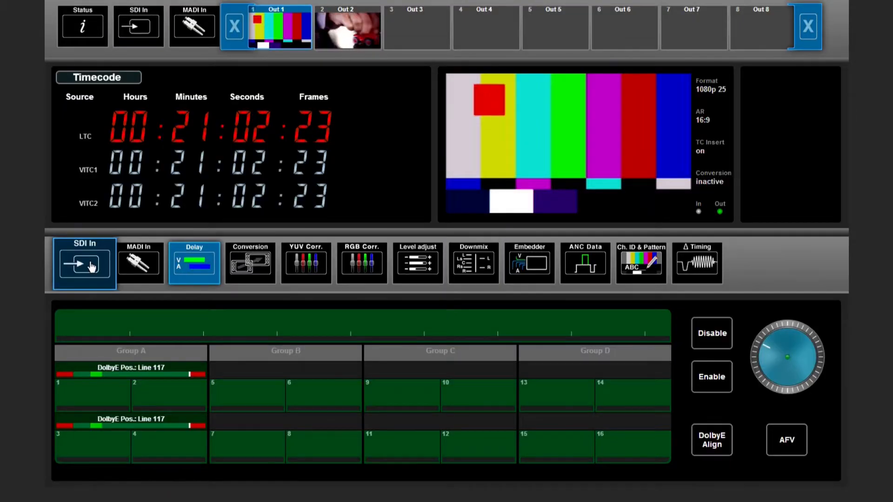
# - Apply DolbyE Align to Output 1 Group A, reaching line 22 with 35 ms on channels 1–4
pyautogui.click(84, 263)
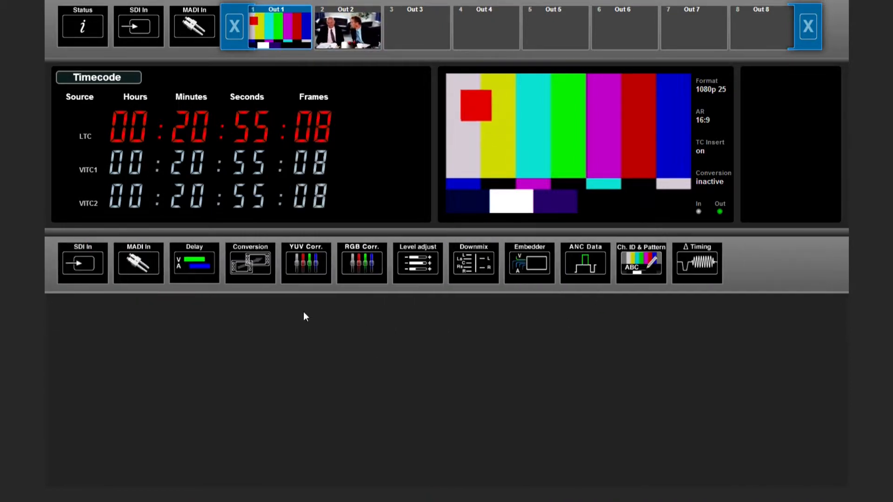
pyautogui.click(193, 262)
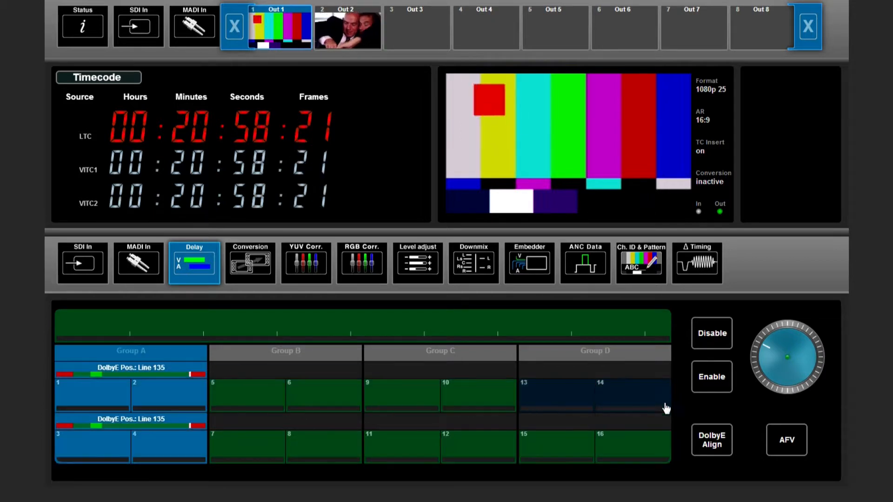
pyautogui.click(711, 439)
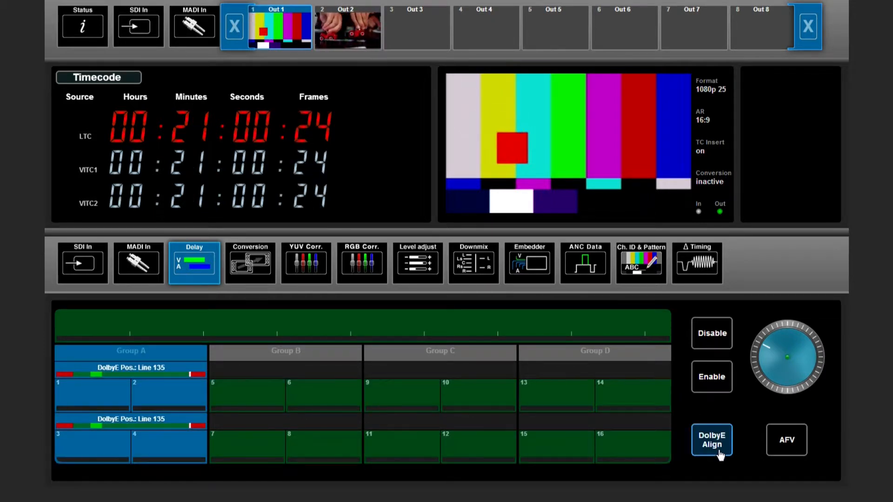
pyautogui.click(712, 440)
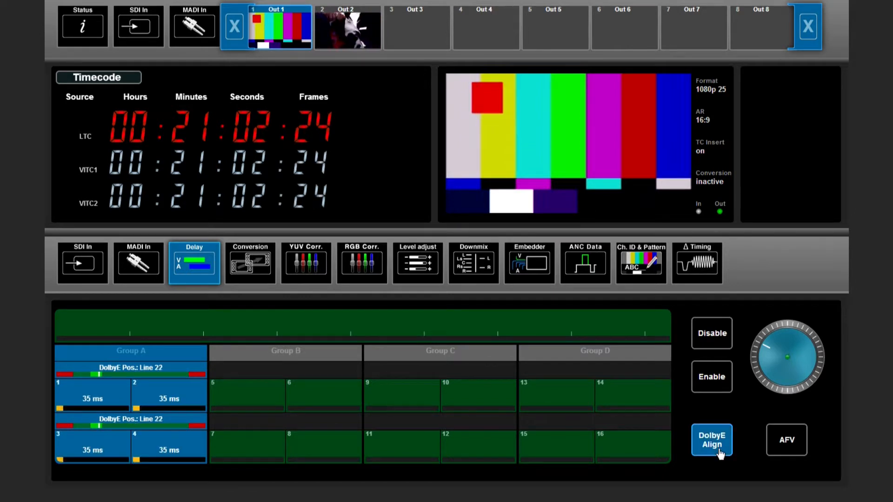